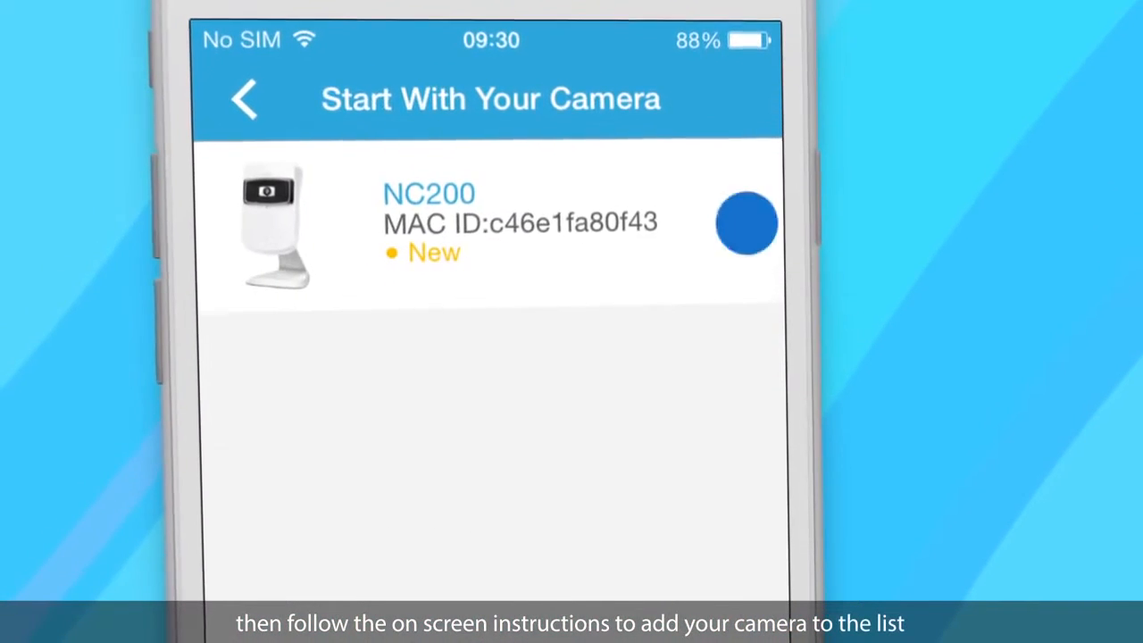
# Step: Add the NC200 camera under its default name NC200 until it shows Online
pyautogui.click(747, 223)
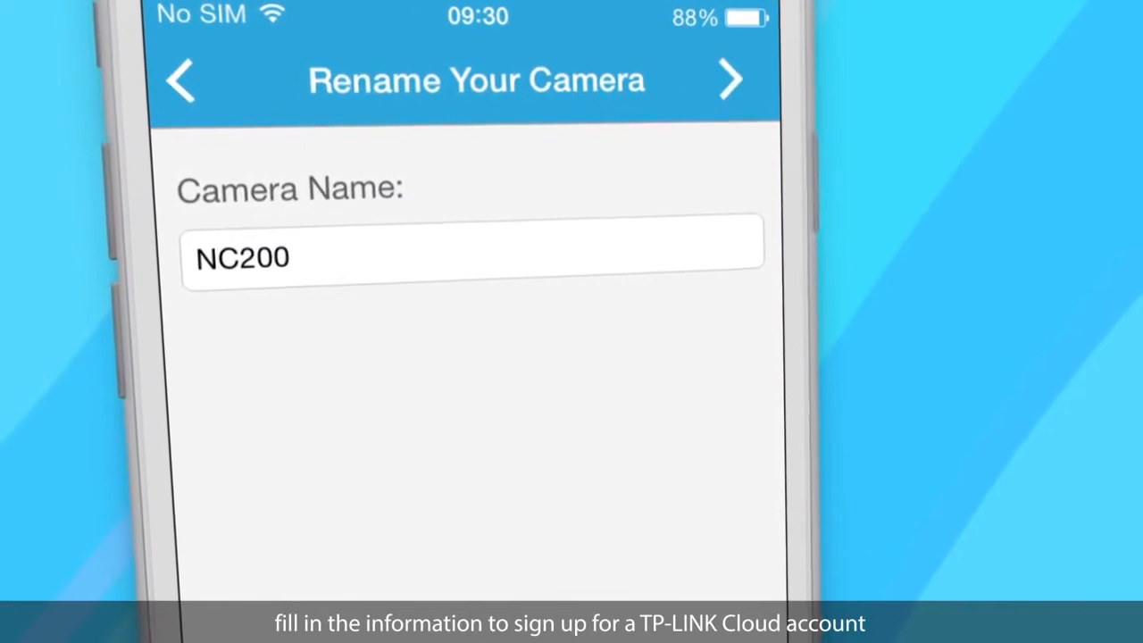
pyautogui.click(730, 80)
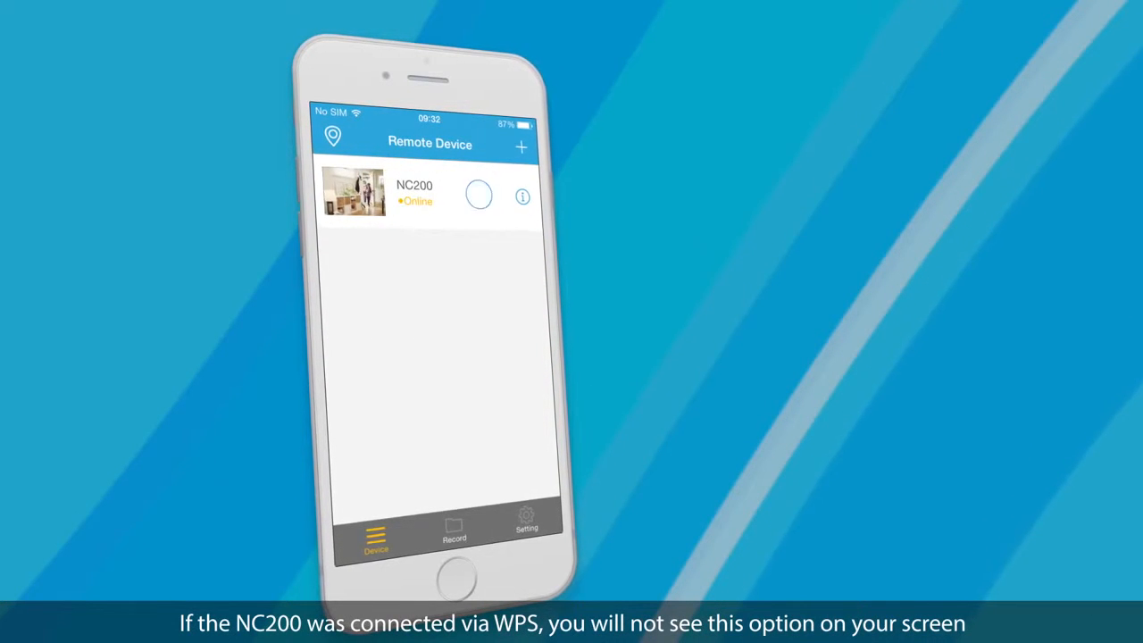
pyautogui.click(429, 192)
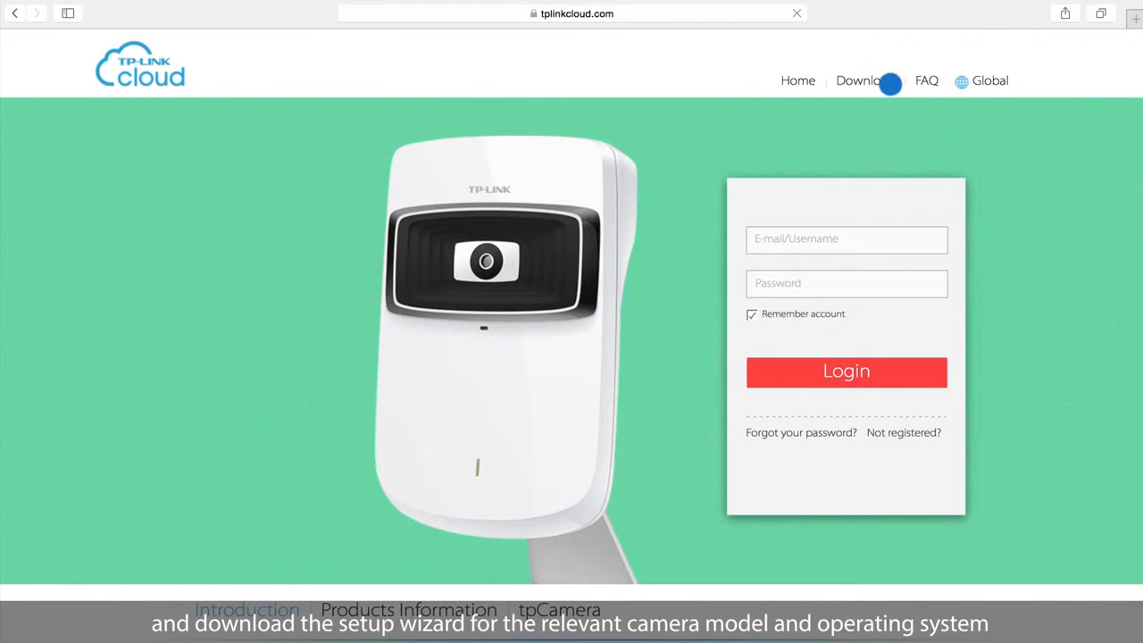
# Step: Download the Mac OS X Setup Wizard from the TP-LINK Cloud Download page
pyautogui.click(865, 80)
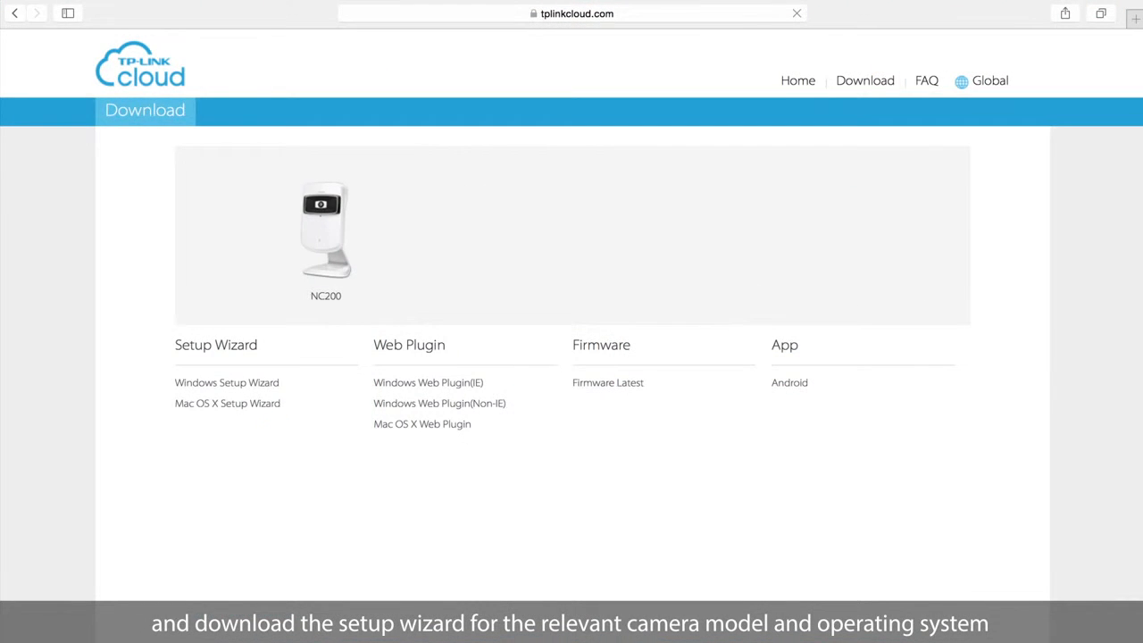
pyautogui.click(227, 403)
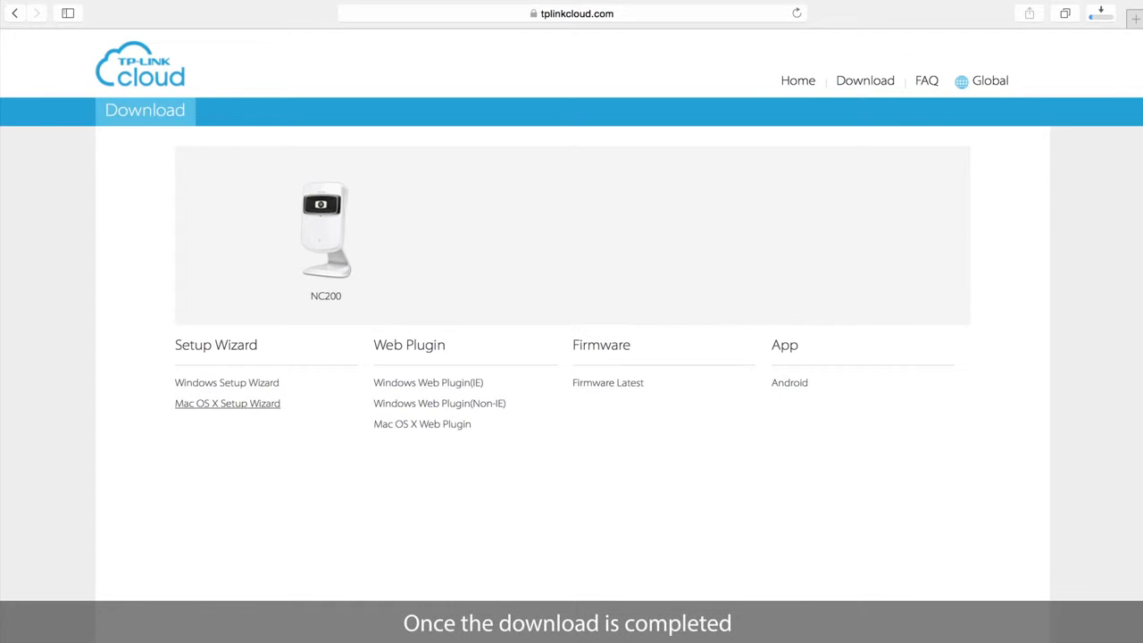
pyautogui.click(227, 403)
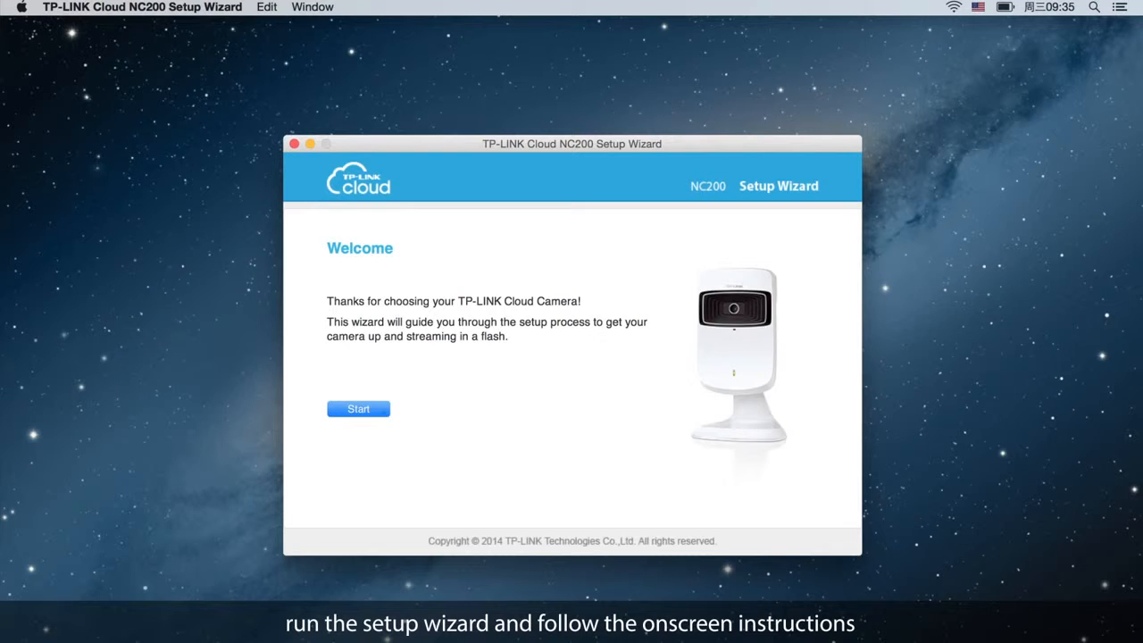
# Step: Start the wizard, pass hardware connection, and select NC200 with its password
pyautogui.click(358, 408)
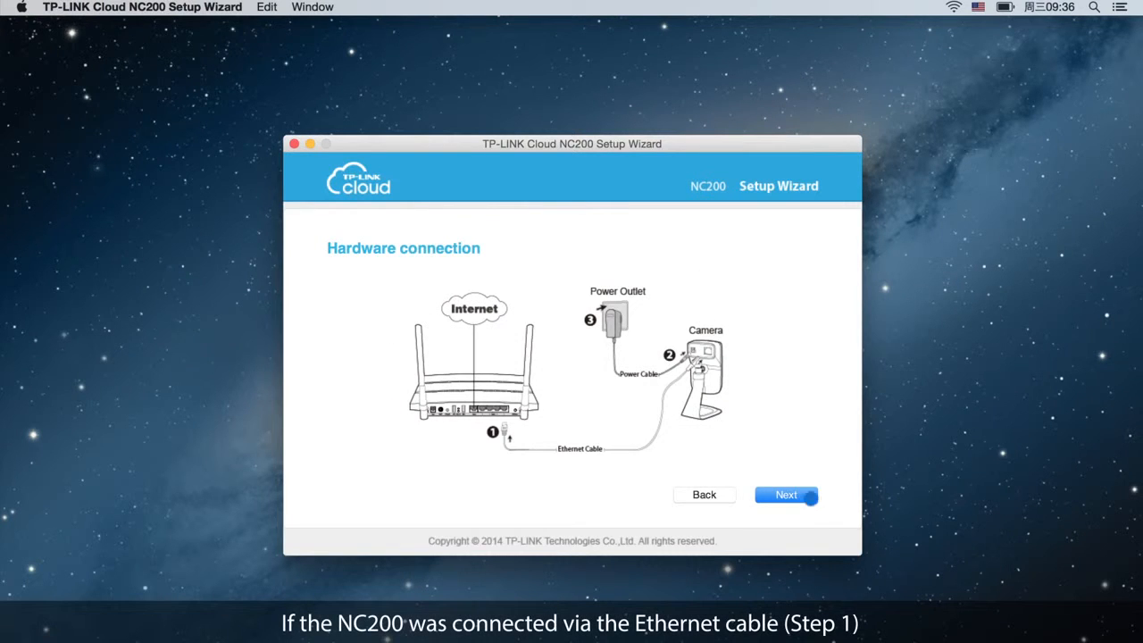
pyautogui.click(785, 494)
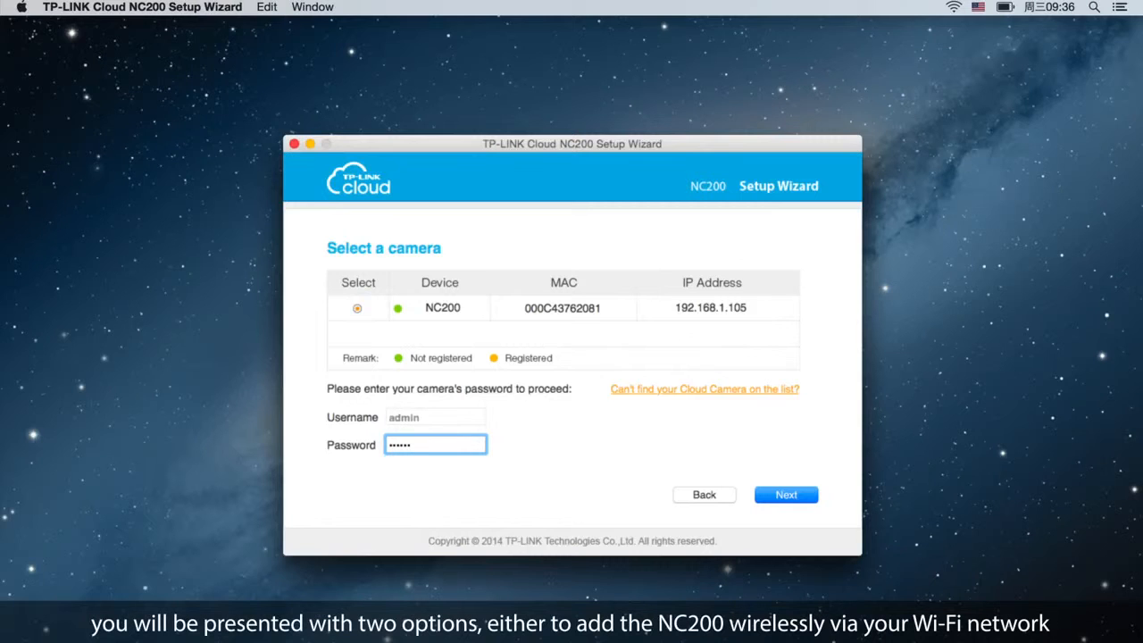
pyautogui.click(785, 494)
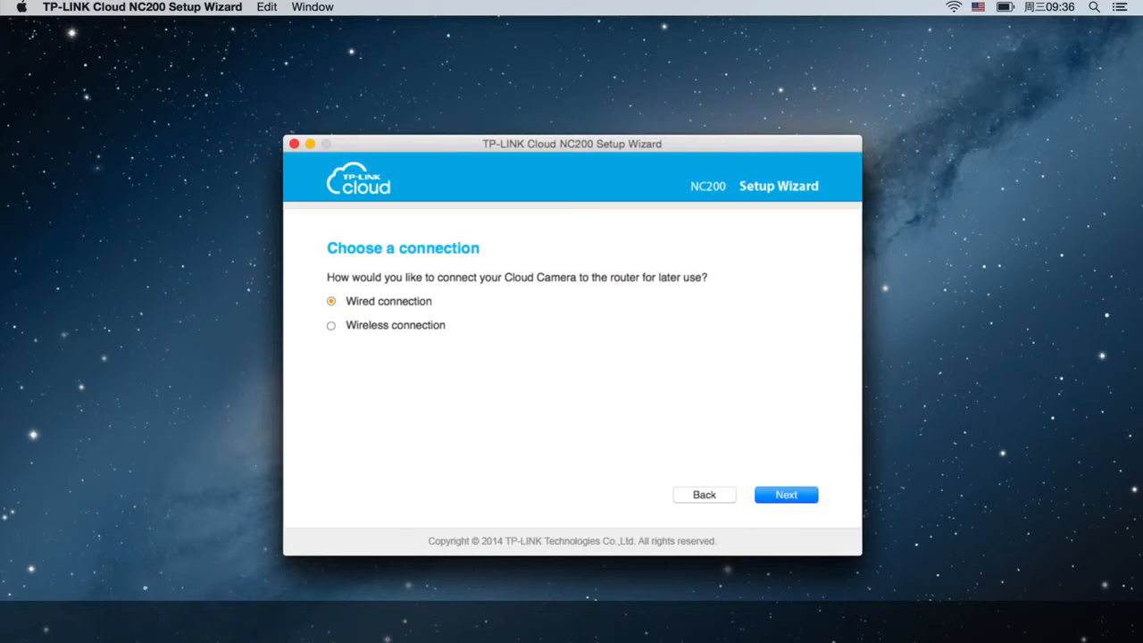
# Step: Connect the camera over Wireless to the TP-LINK network with its password
pyautogui.click(331, 325)
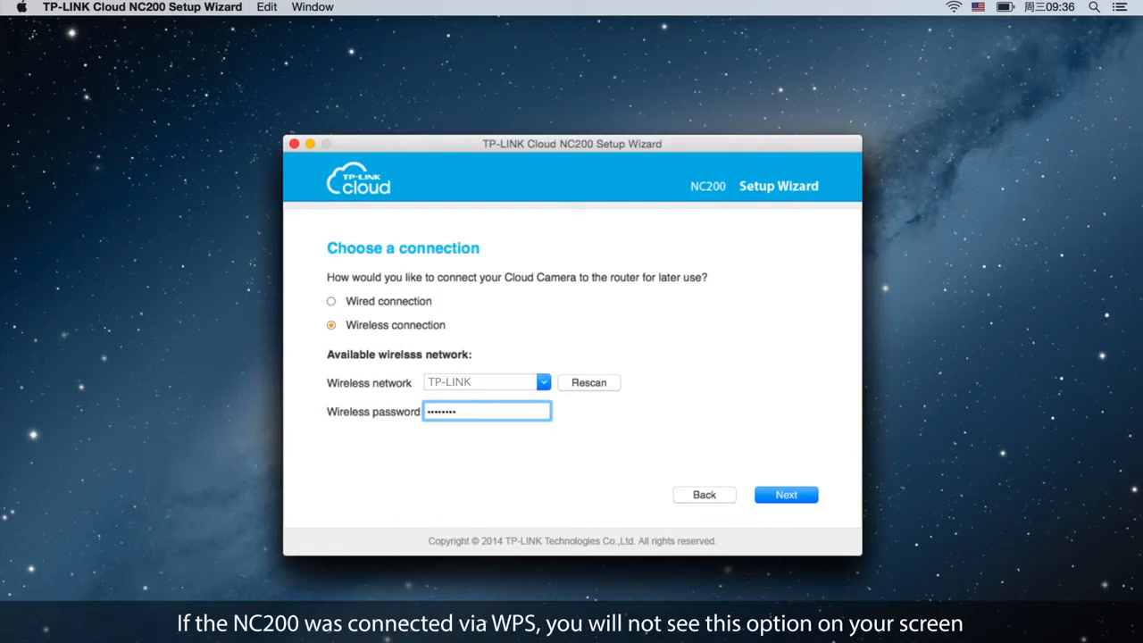
pyautogui.click(785, 494)
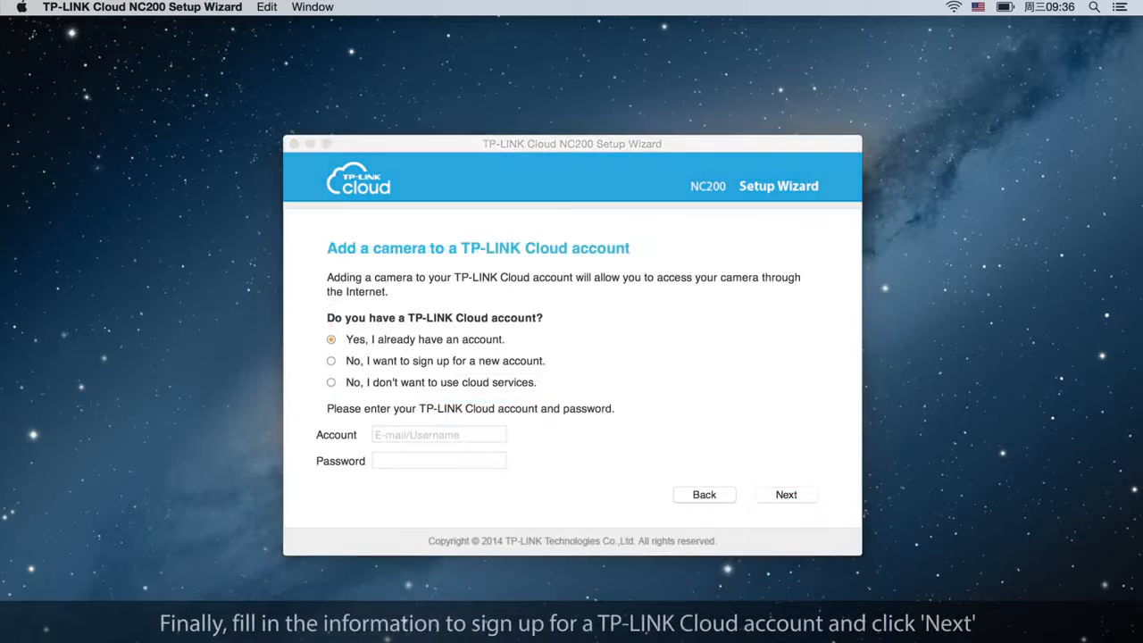
# Step: Sign up for a new TP-LINK Cloud account and submit to complete setup
pyautogui.click(331, 361)
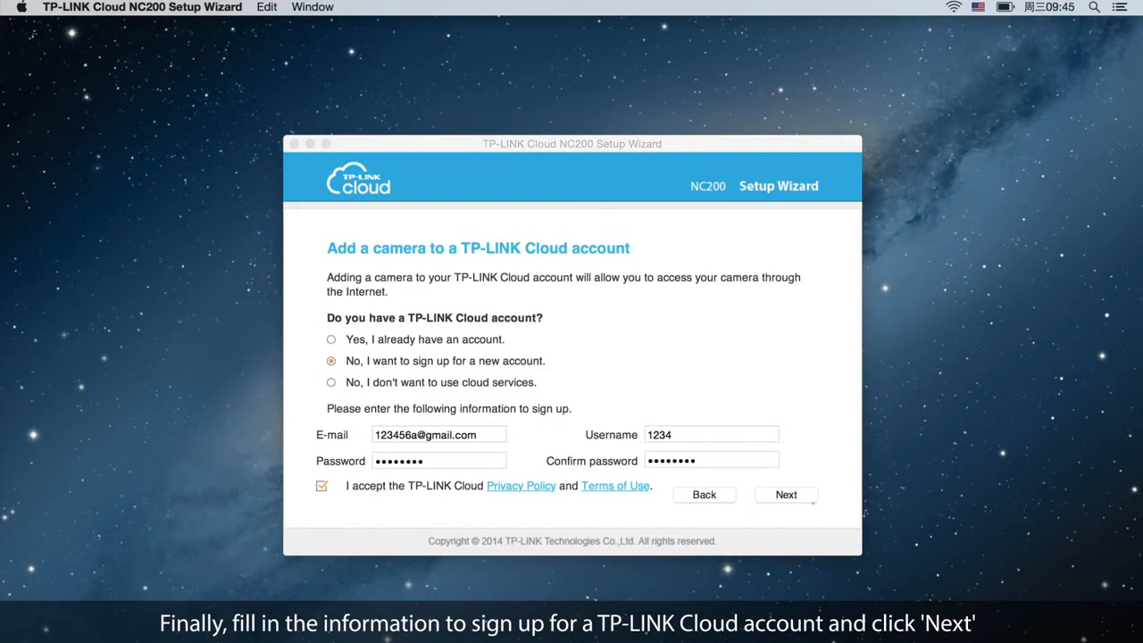
pyautogui.click(786, 493)
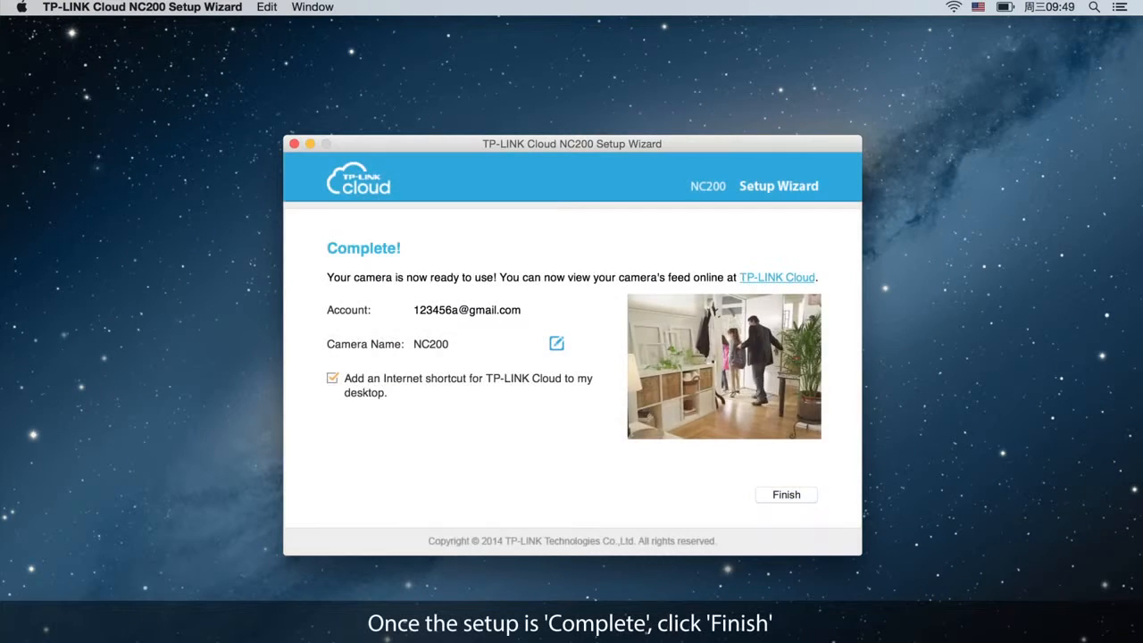